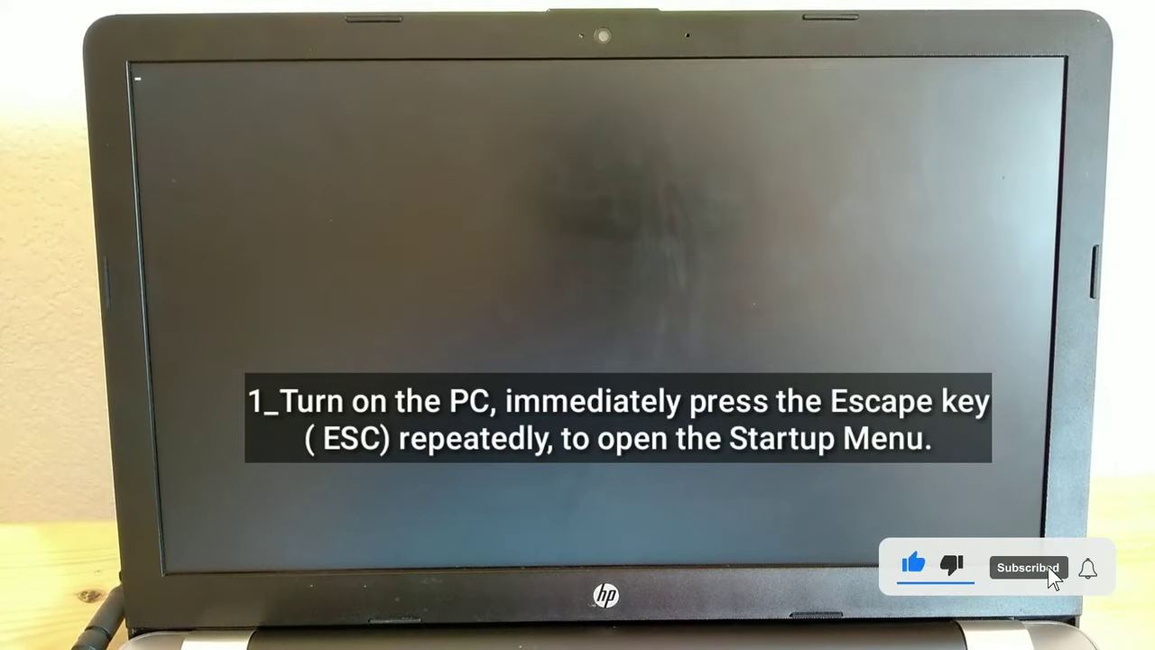
Interrupt startup with Esc and enter BIOS Setup with F10.
key("escape")
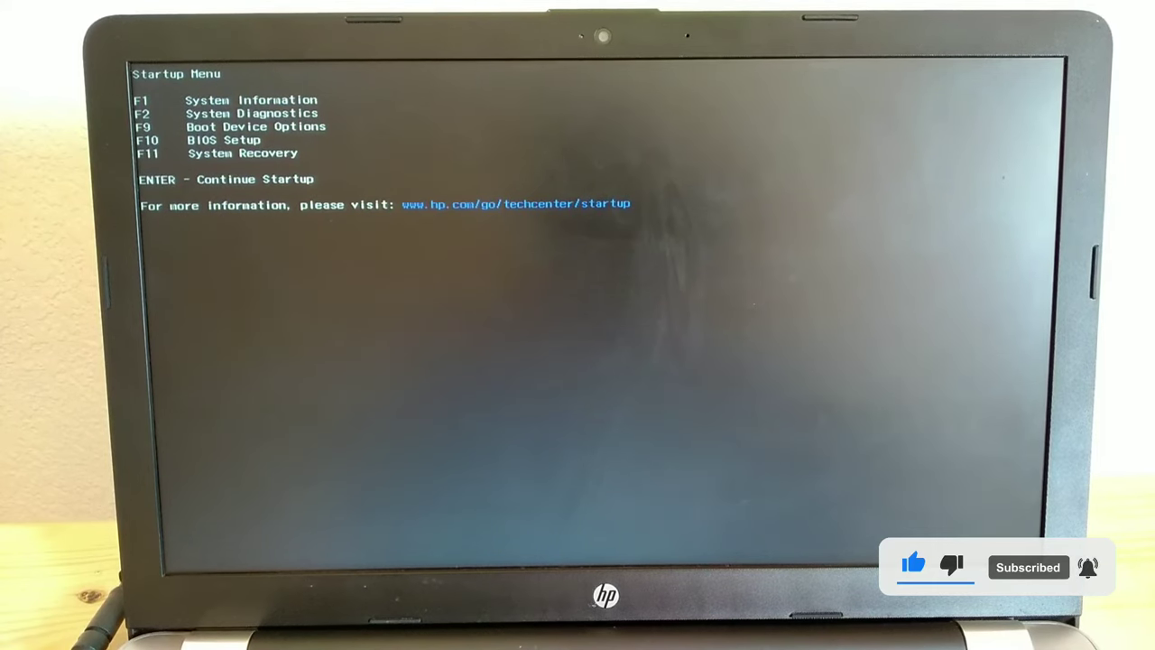
key("f10")
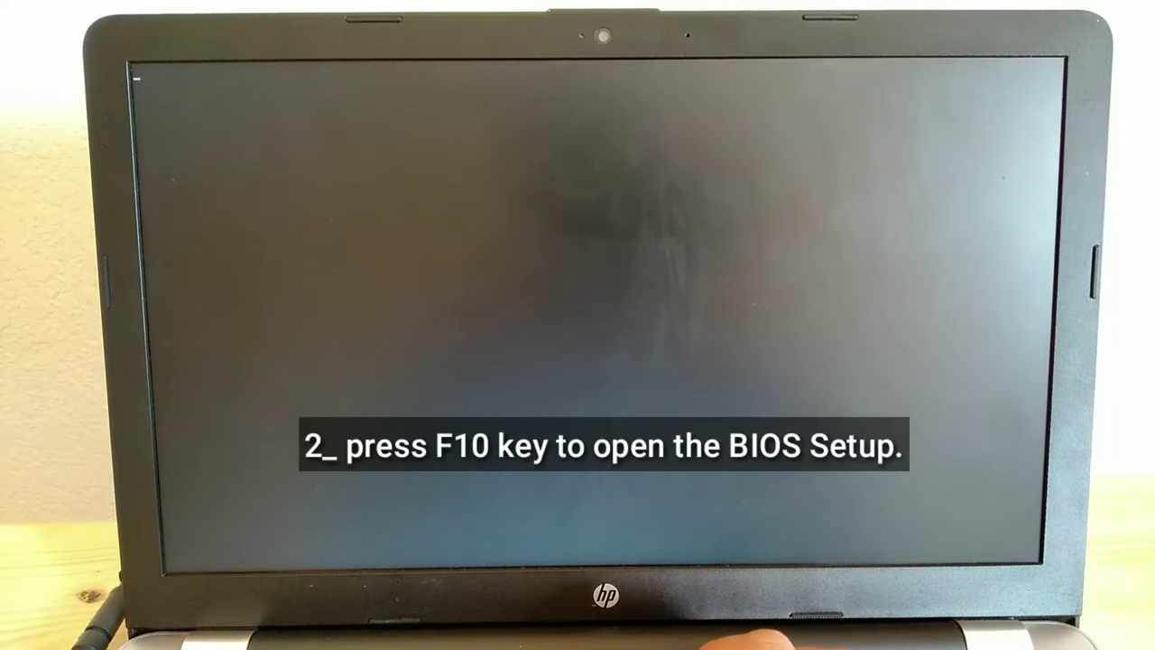
key("f10")
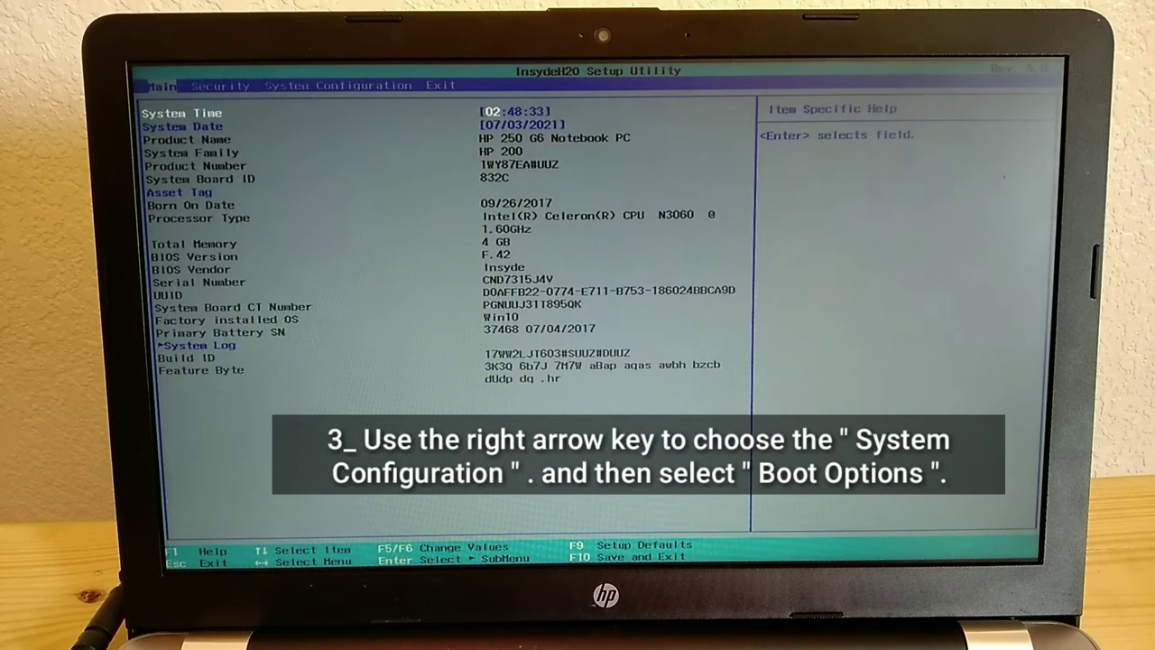
Go to System Configuration and enter the Boot Options page.
key("right")
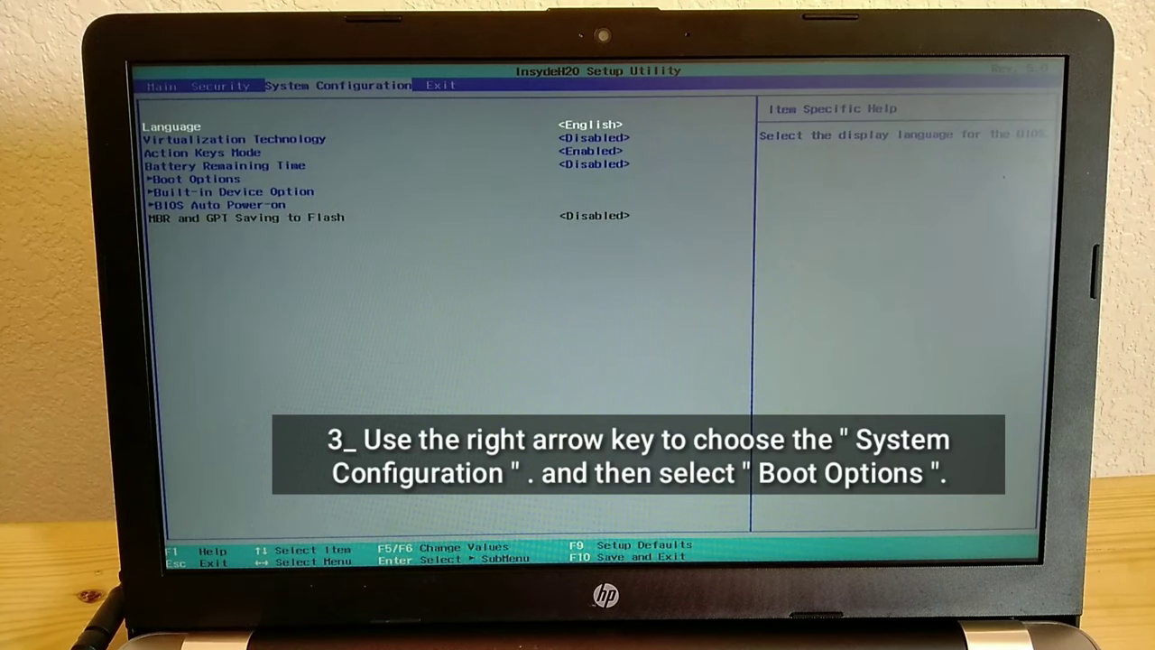
key("Down")
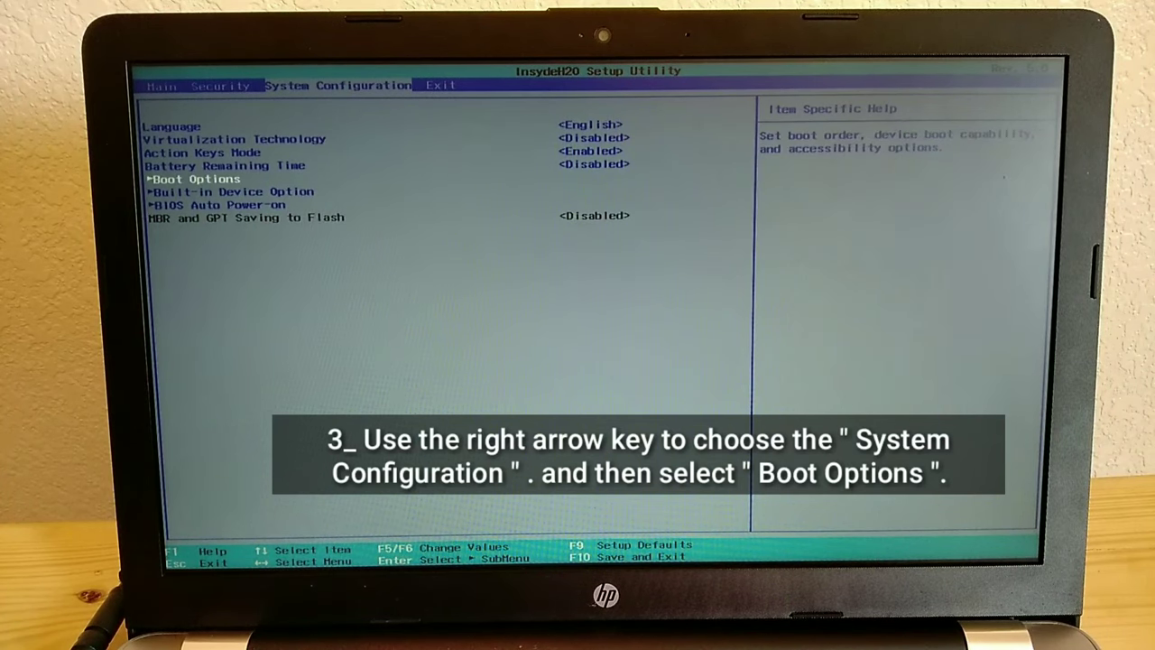
key("Return")
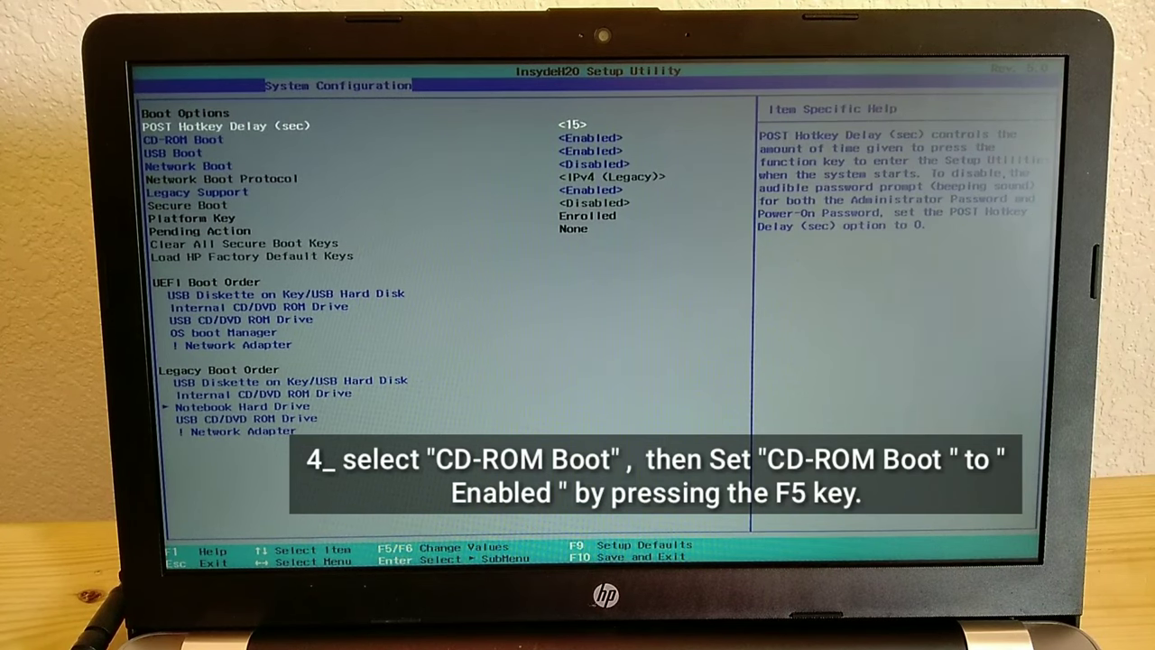
Set CD-ROM Boot to Enabled and Legacy Support to Enabled.
key("down")
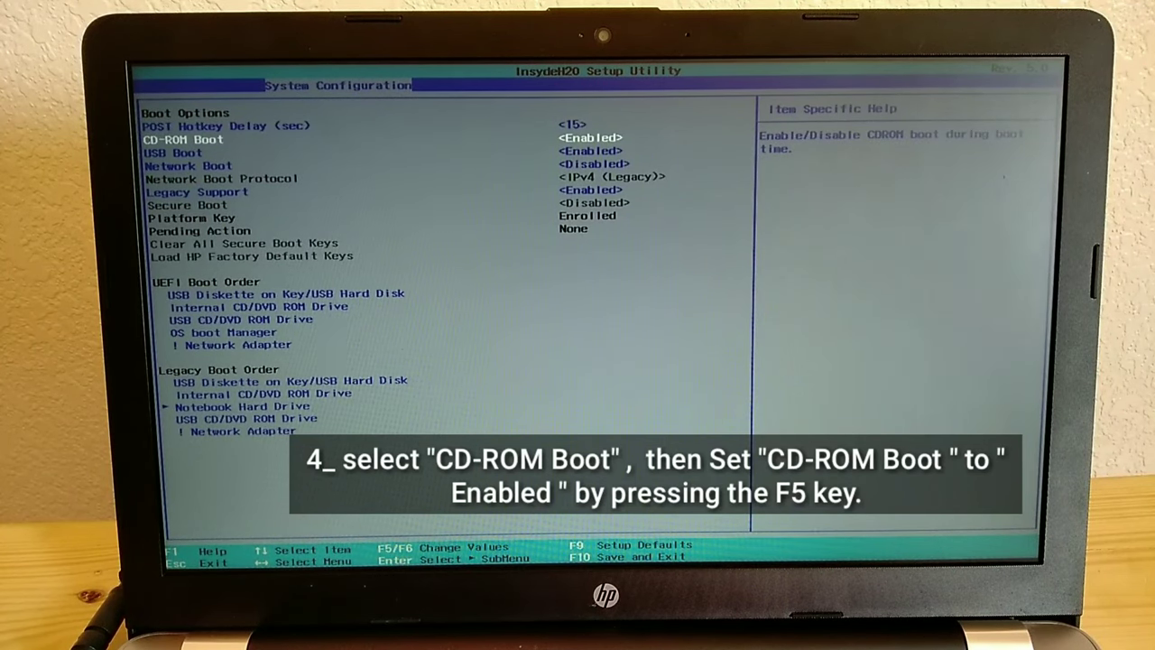
key("f5")
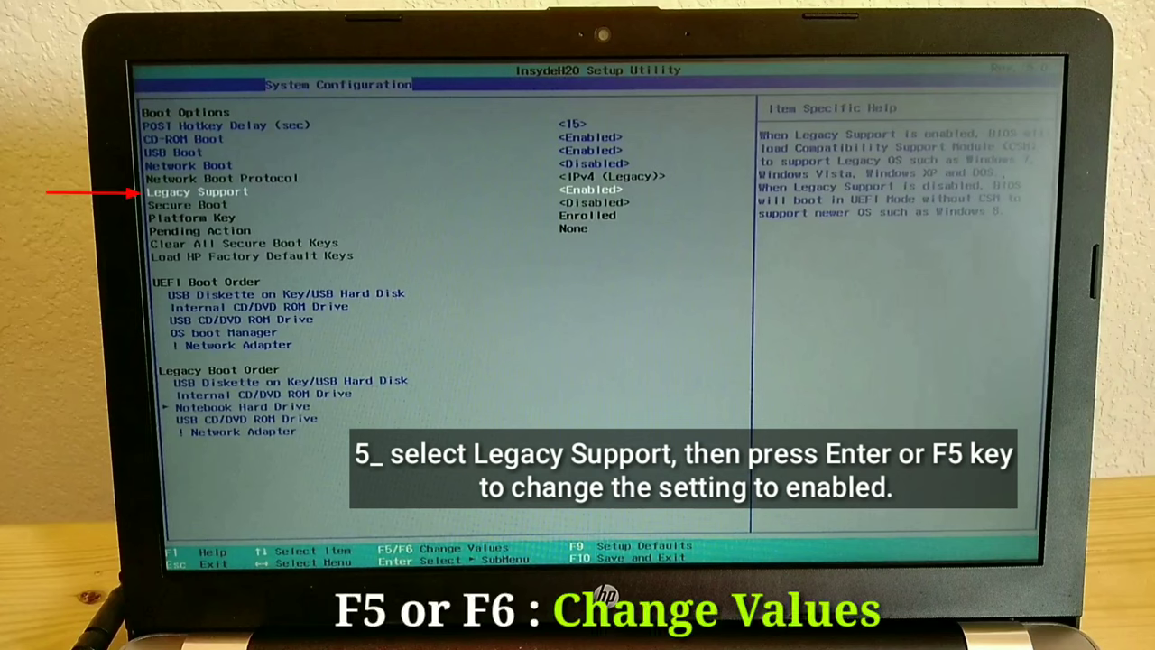
key("f5")
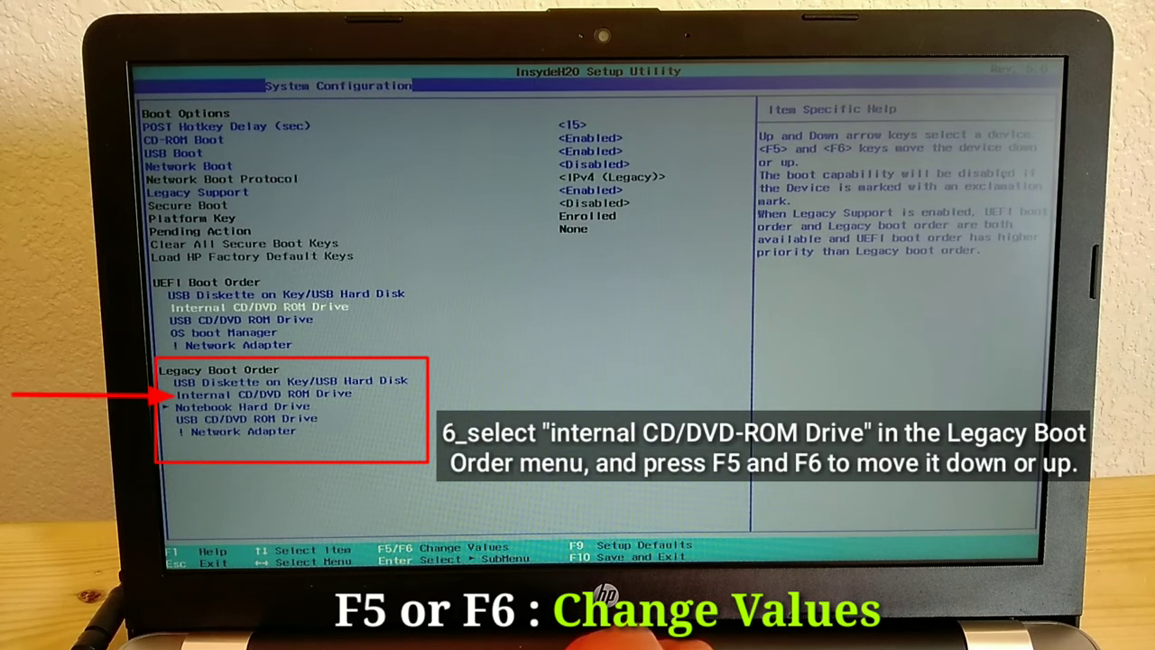
Move Internal CD/DVD ROM Drive to the top of the boot order lists.
key("F6")
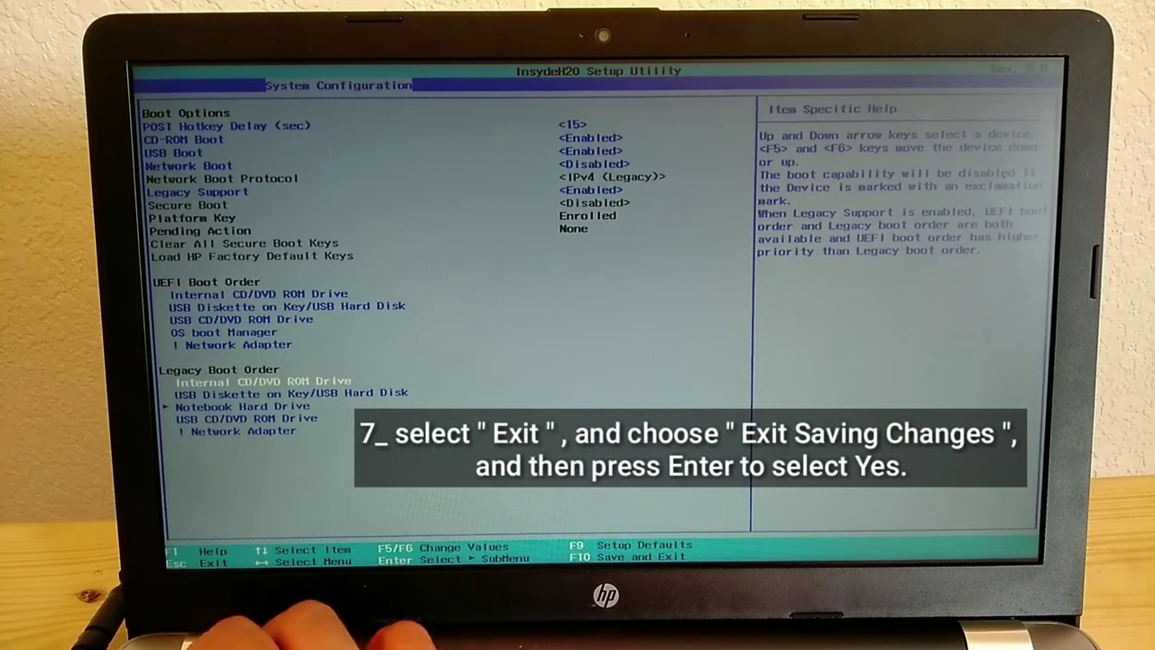
Exit BIOS Setup saving changes, confirming Yes so the laptop restarts.
key("Escape")
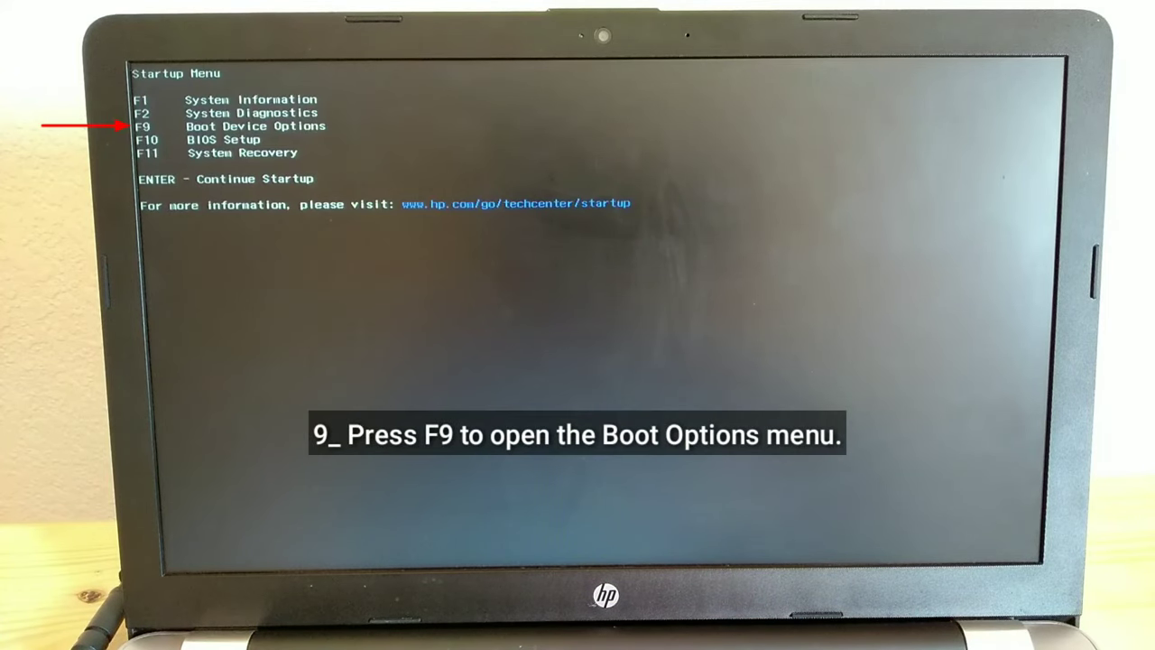
Bring up Boot Device Options from the Startup Menu with F9.
key("f9")
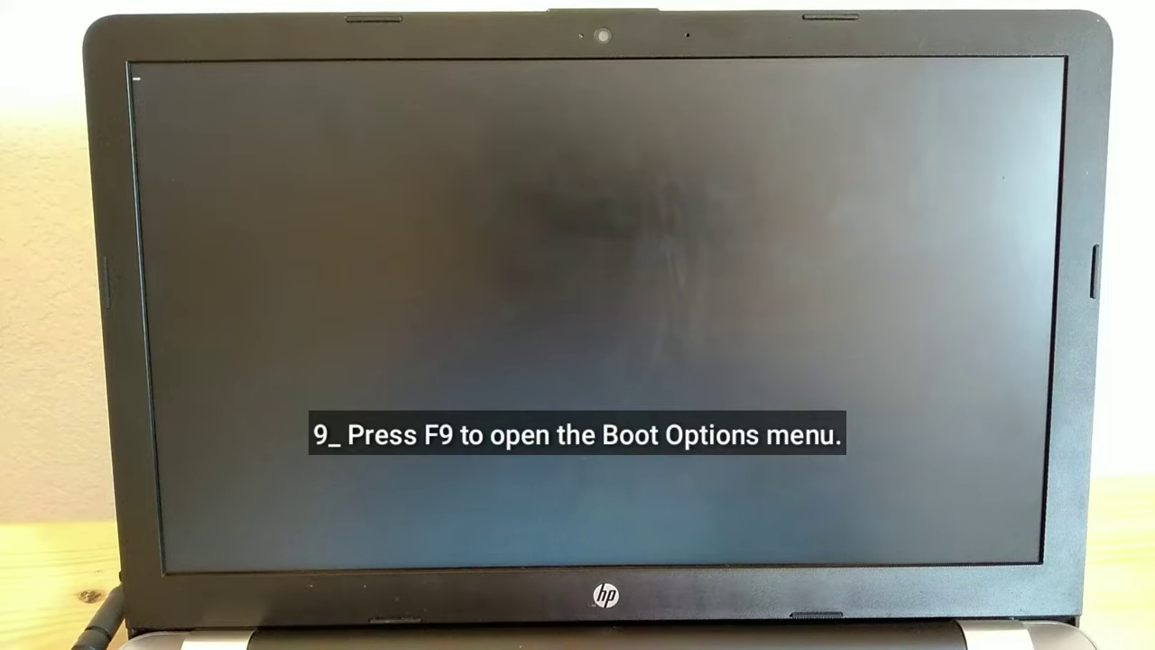
key("f9")
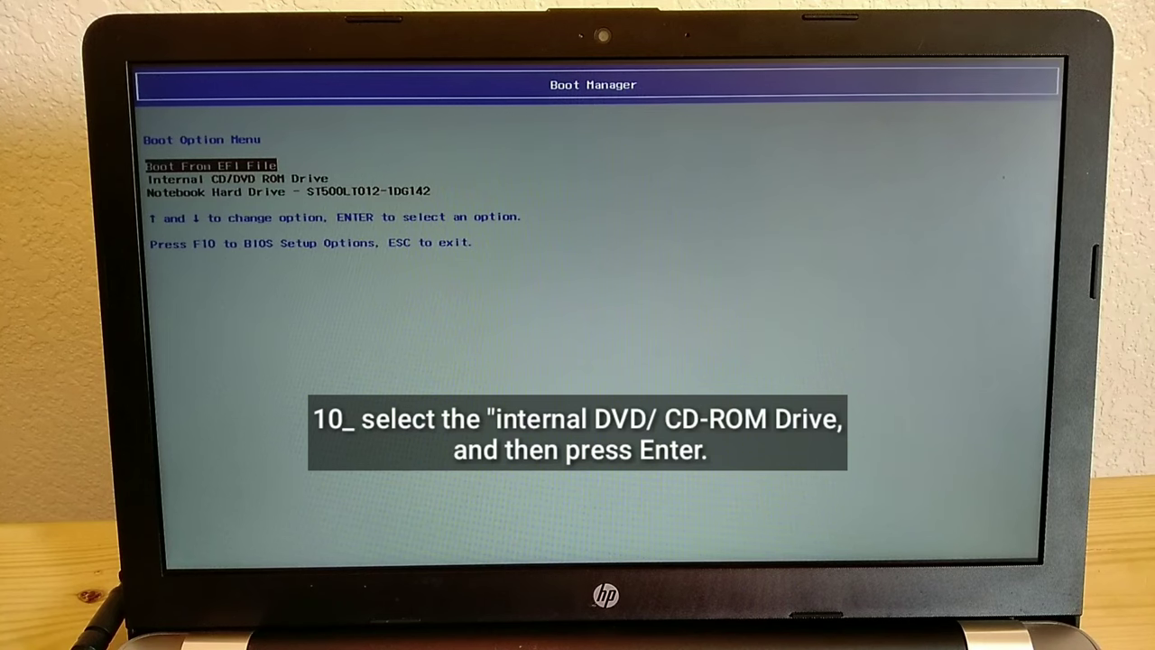
Boot from Internal CD/DVD ROM Drive to reach the Windows 7 language screen.
key("down")
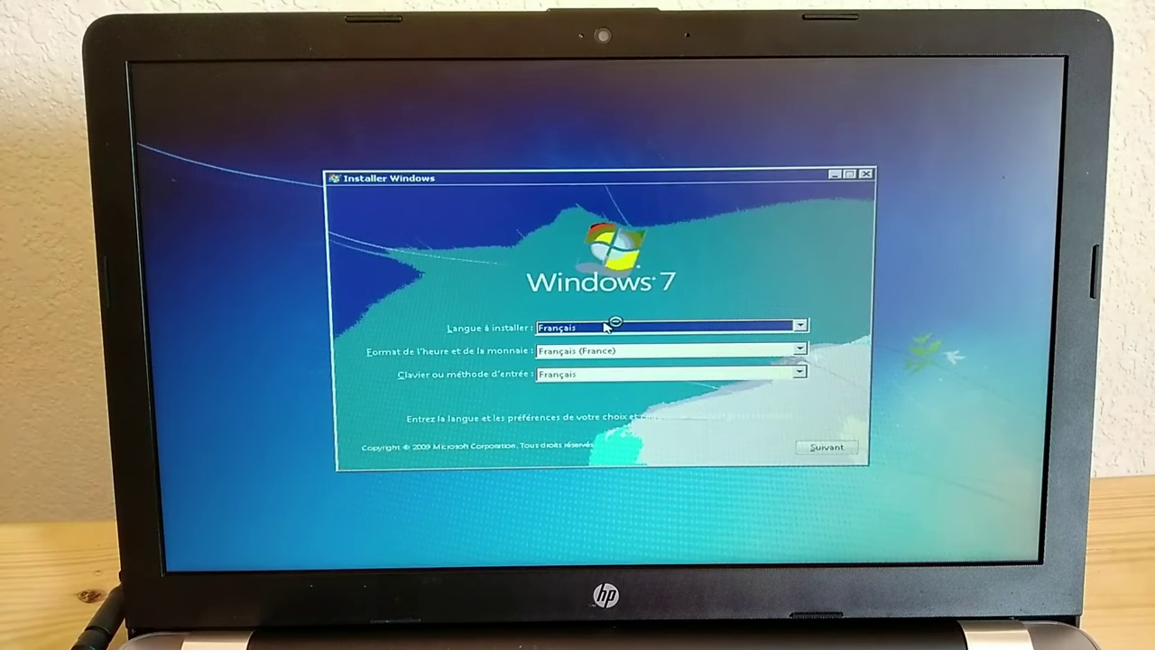
mouse_move(618, 374)
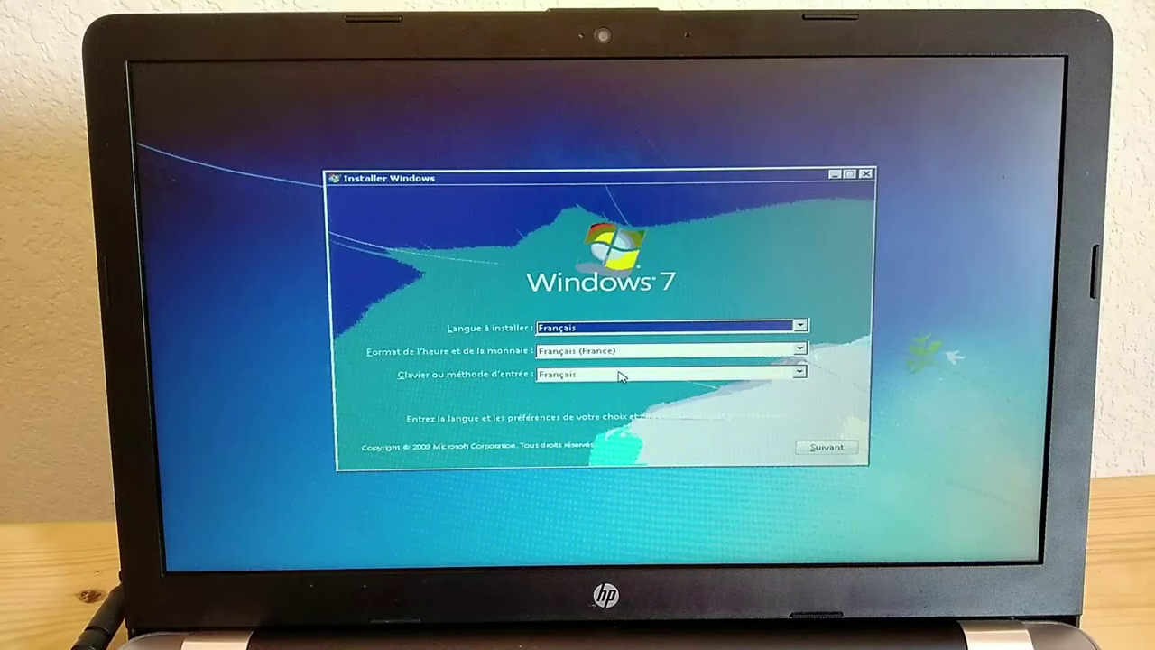